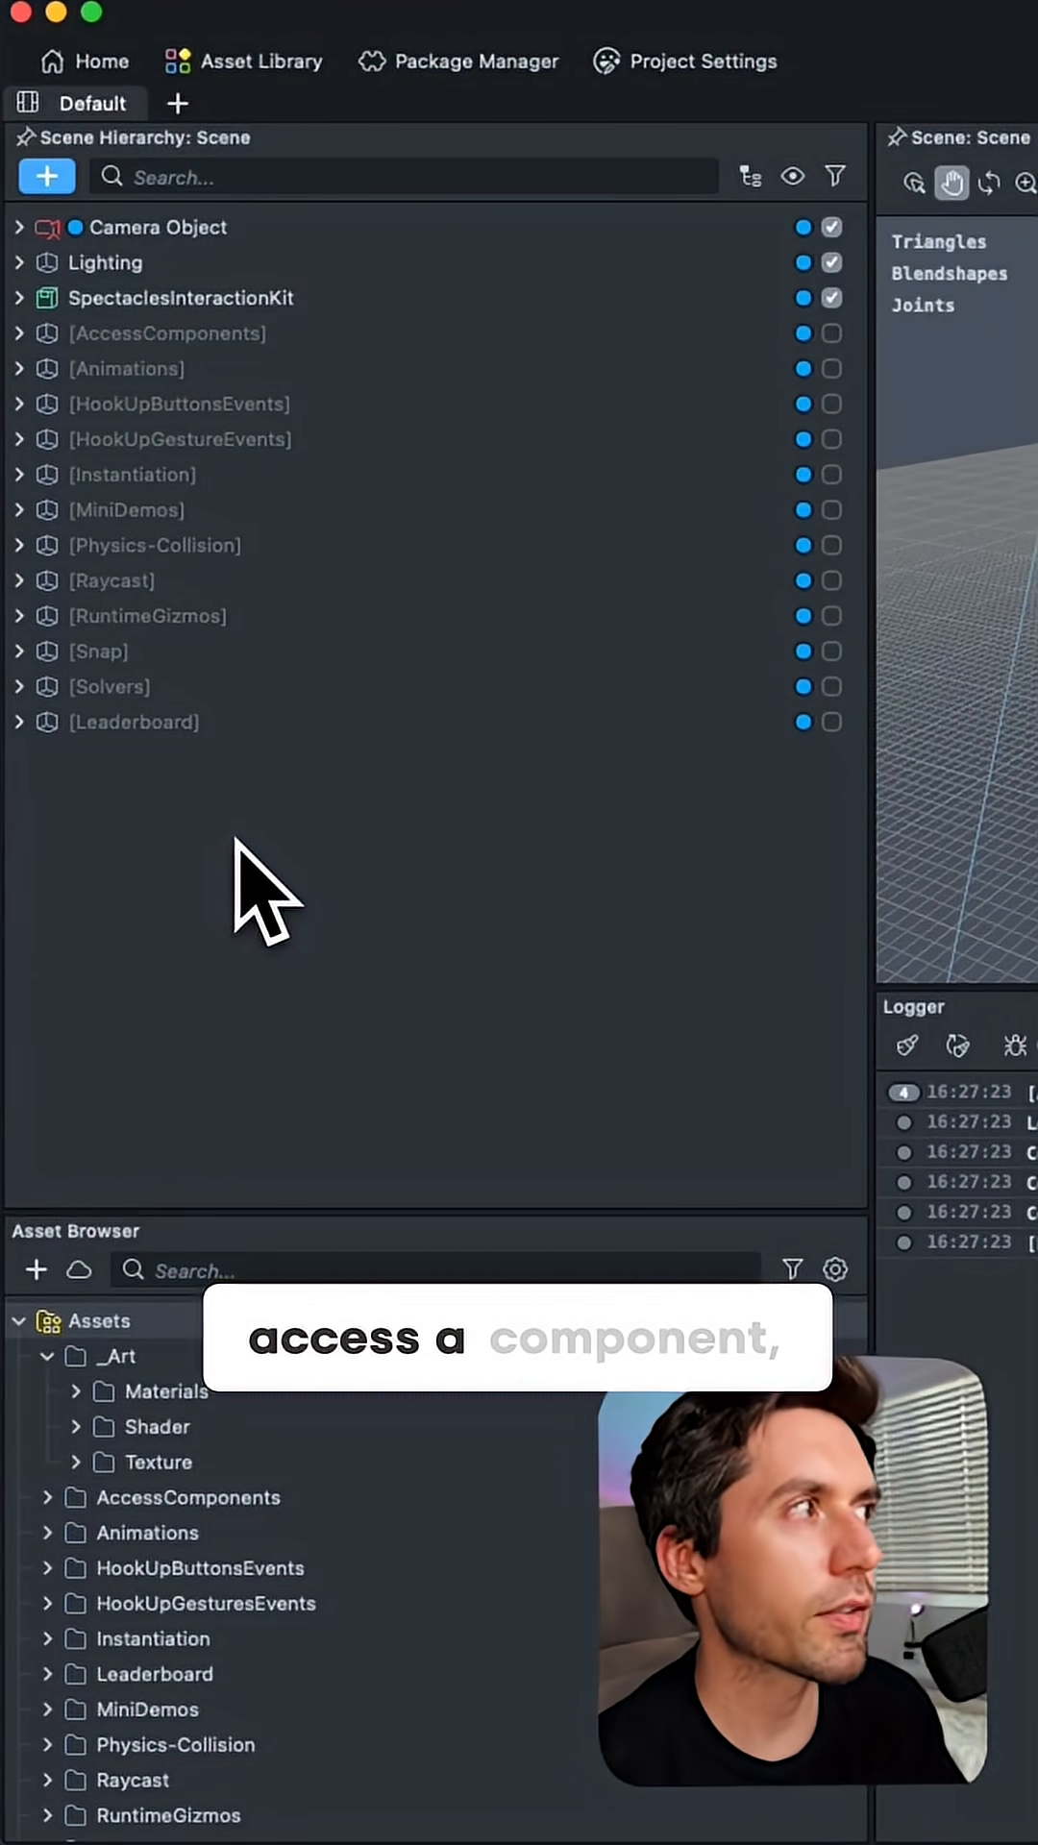
# Expand MiniDemos > TS in the Scene Hierarchy and enable the Archery demo.
pyautogui.click(154, 544)
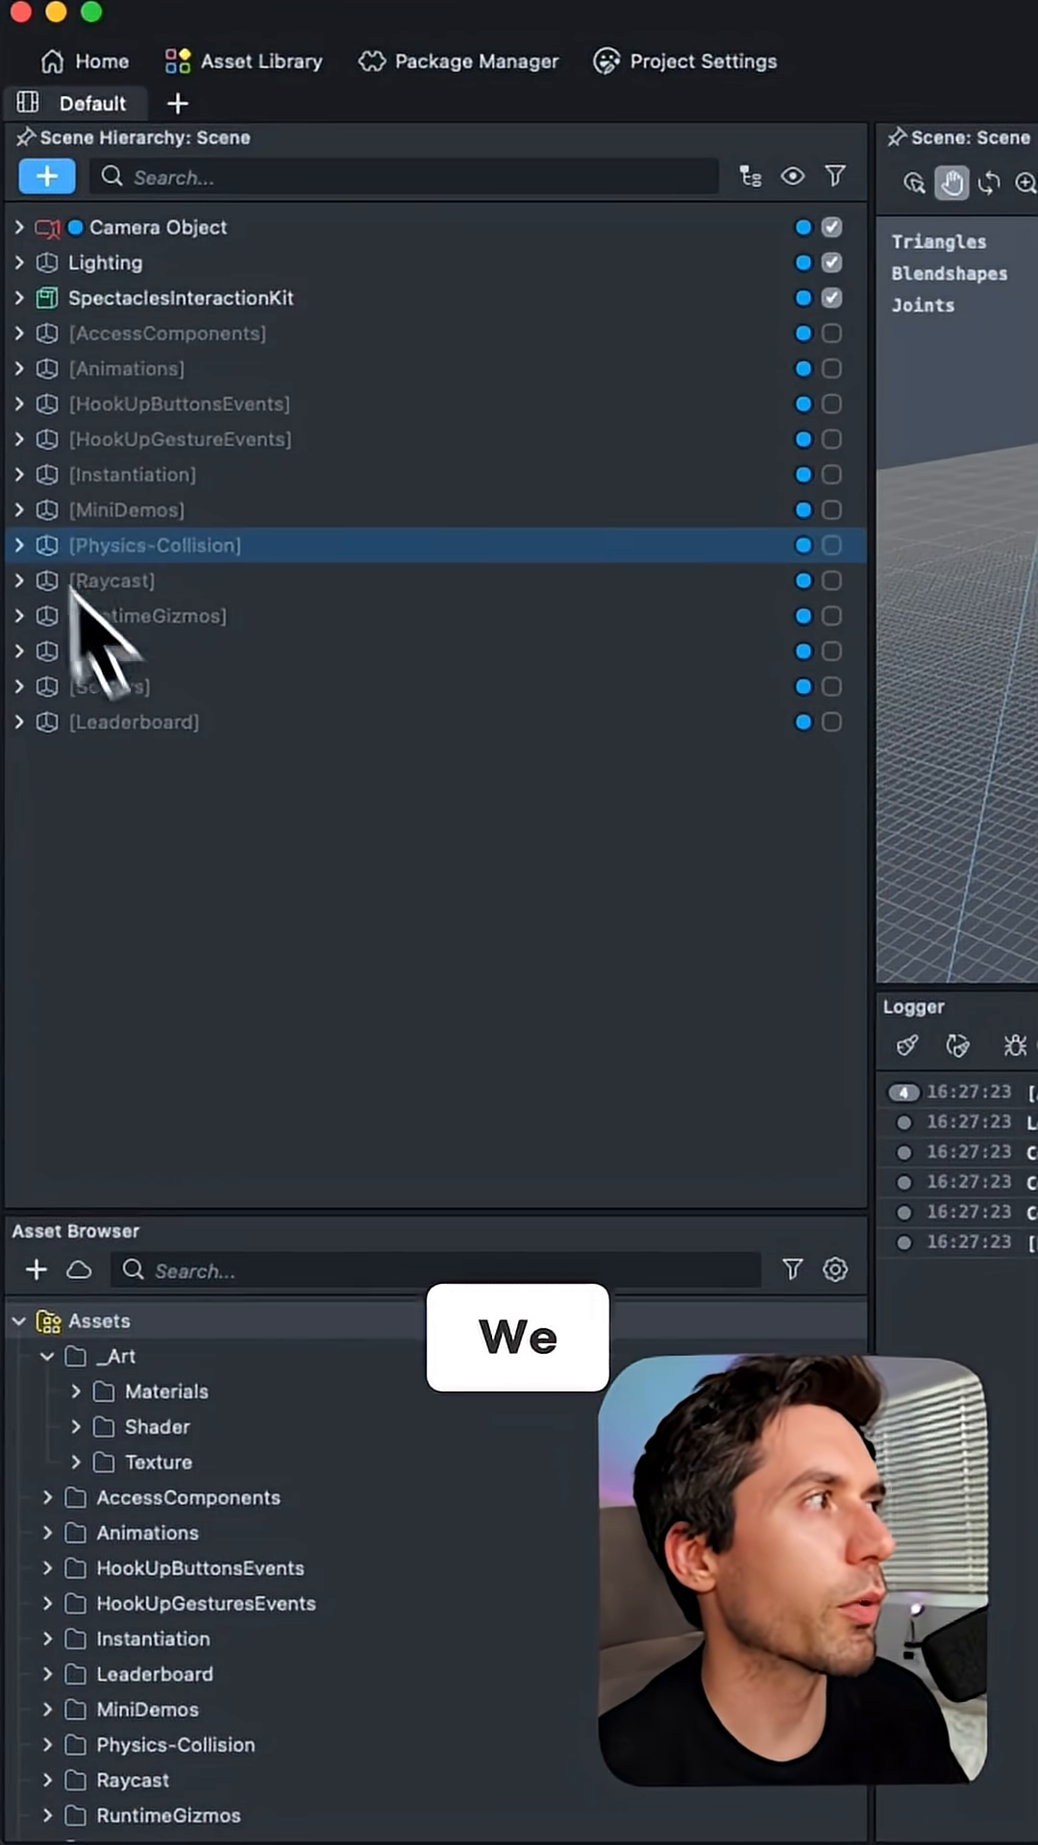
pyautogui.click(20, 509)
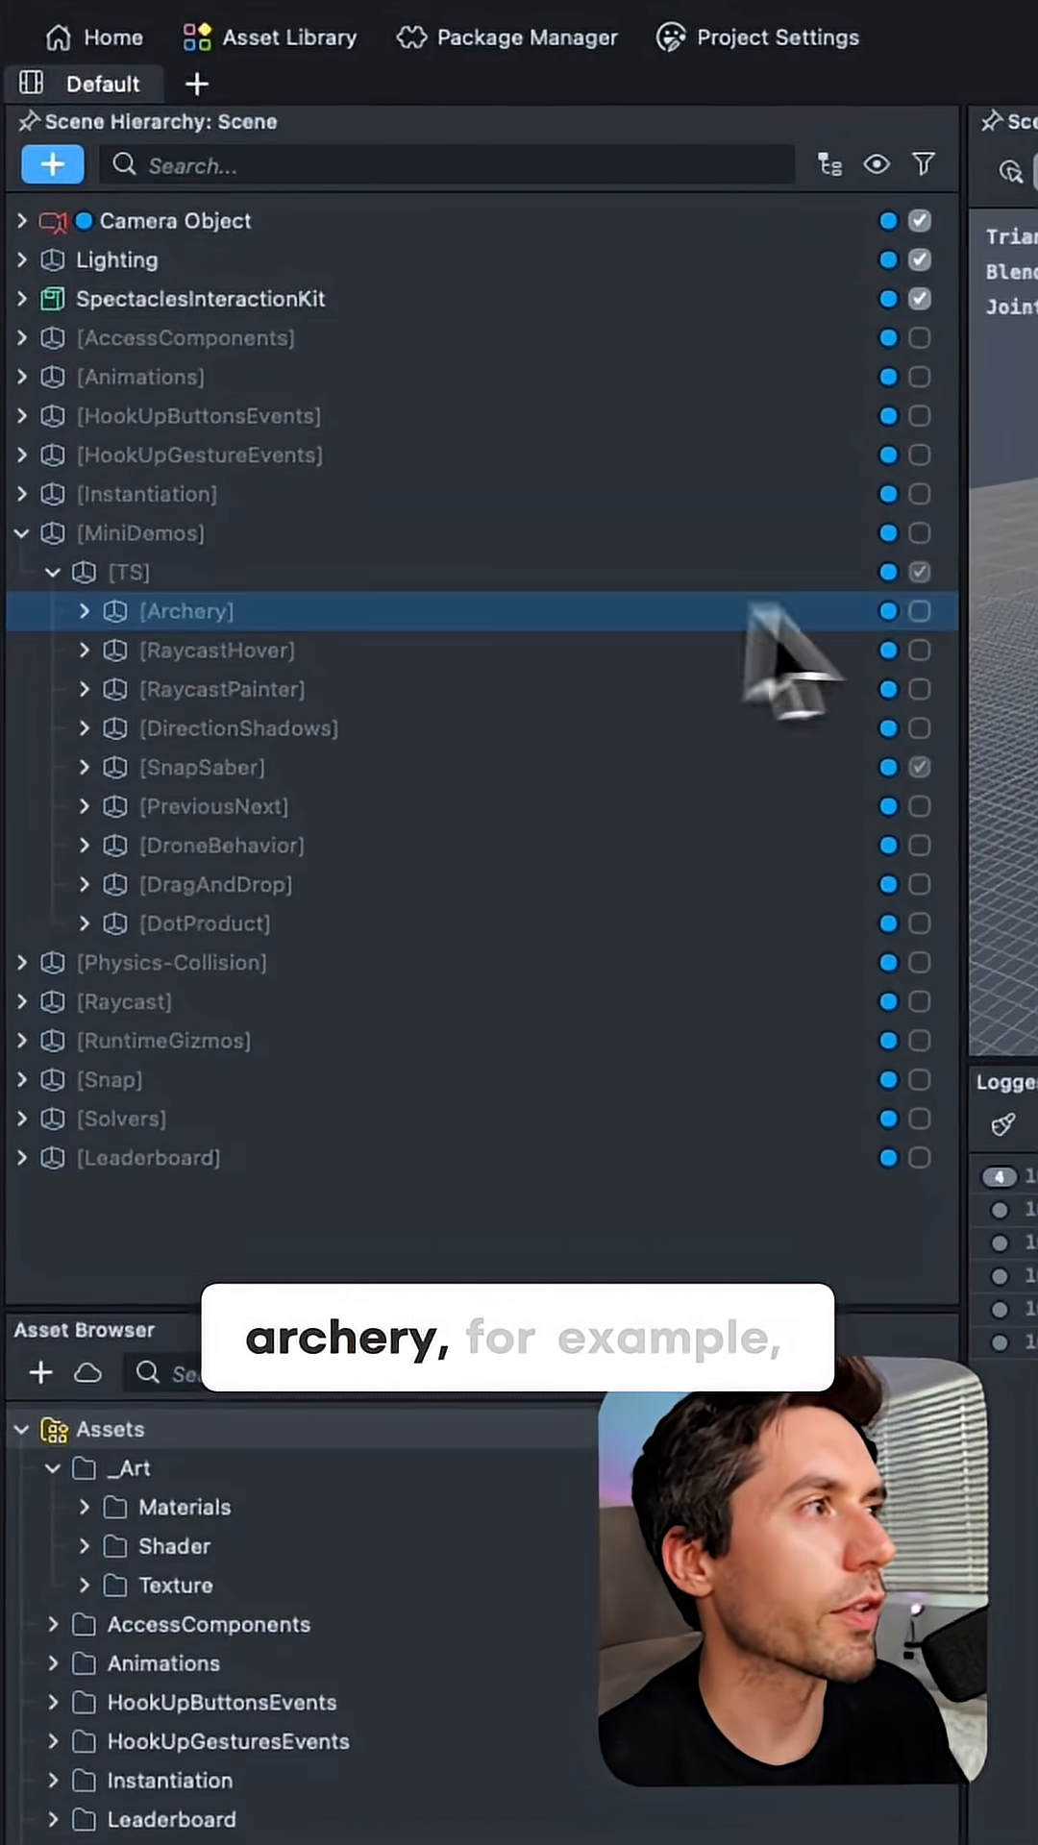
pyautogui.click(200, 766)
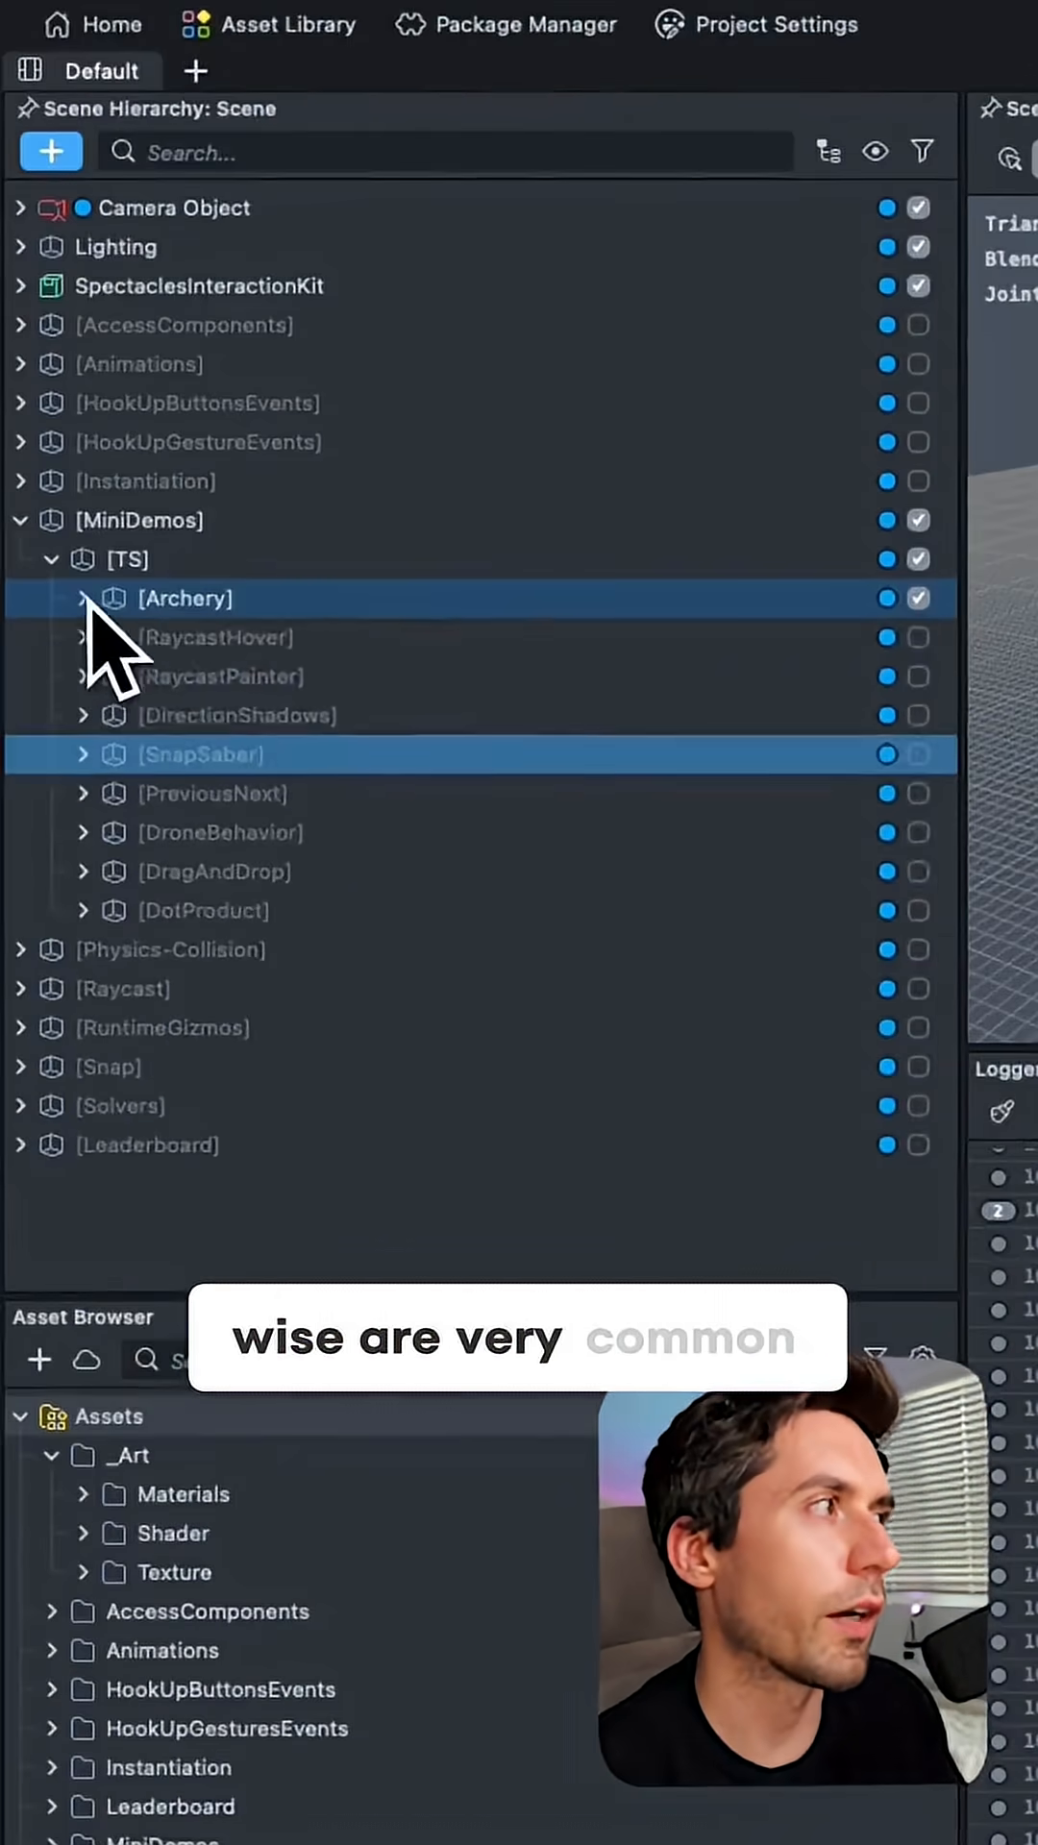
pyautogui.click(185, 600)
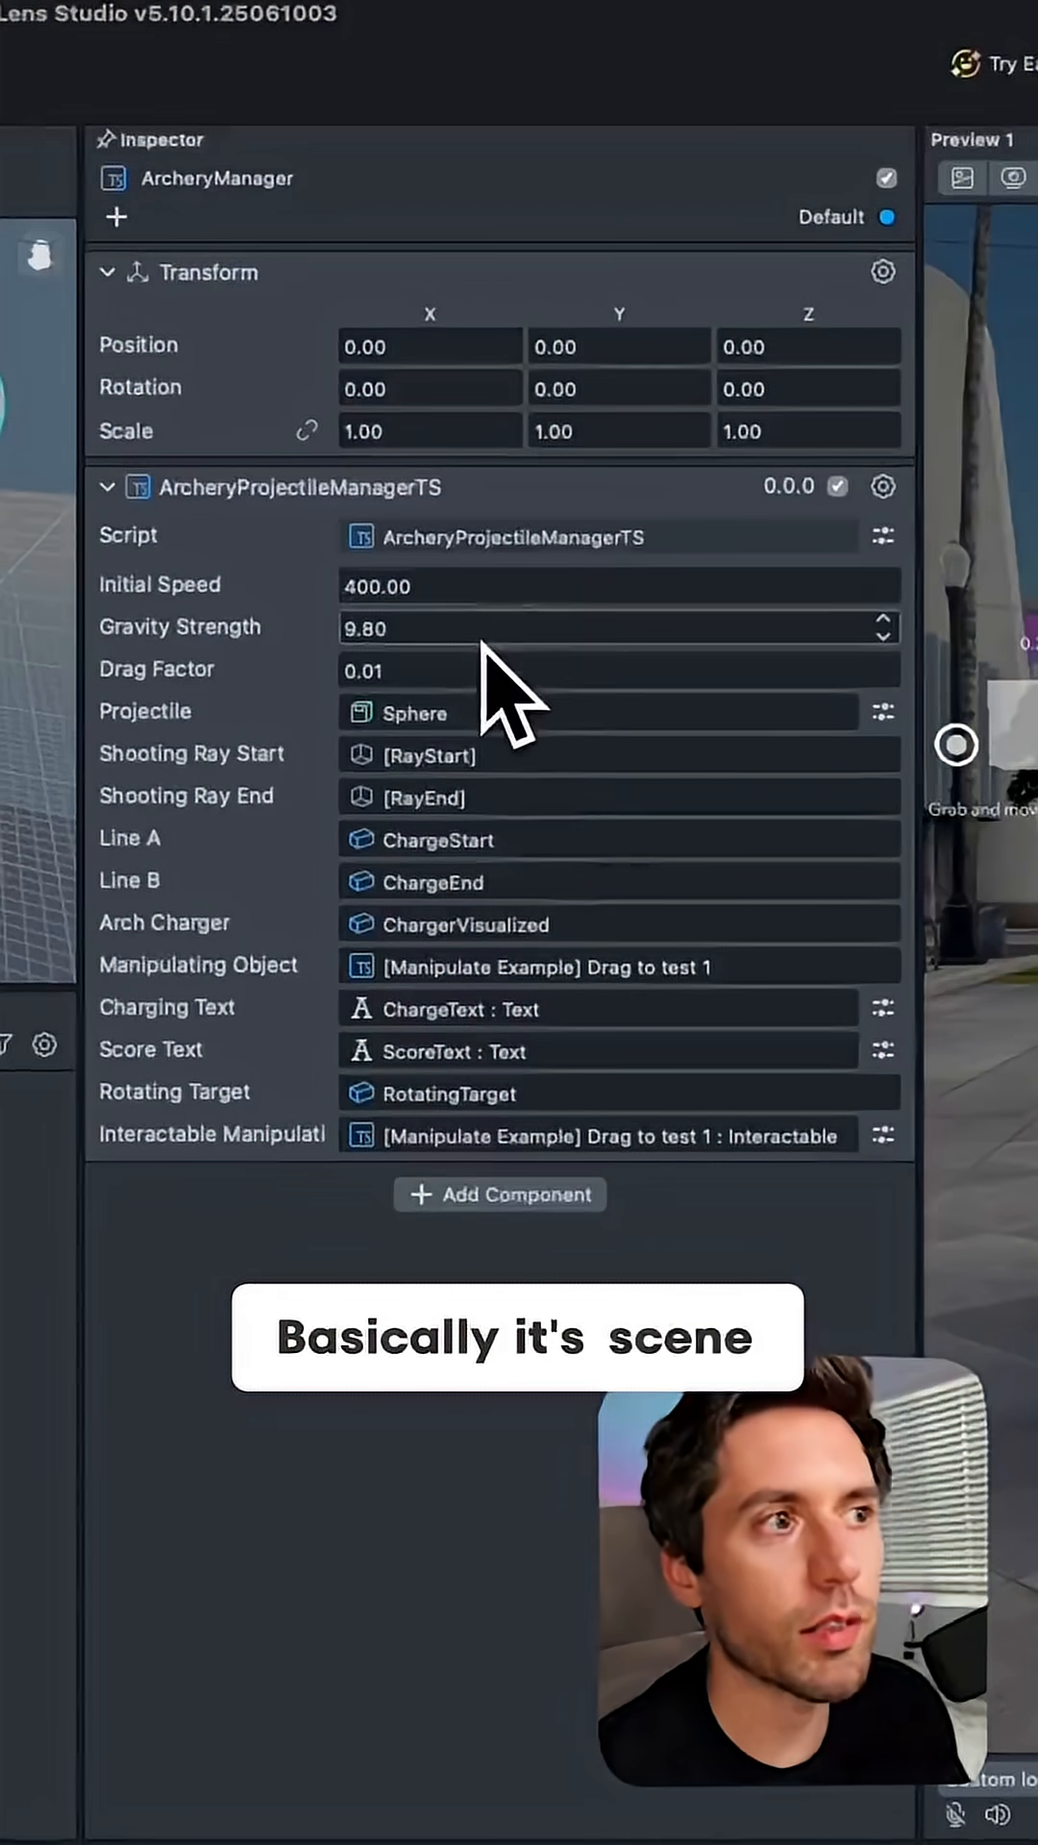
pyautogui.moveTo(471, 777)
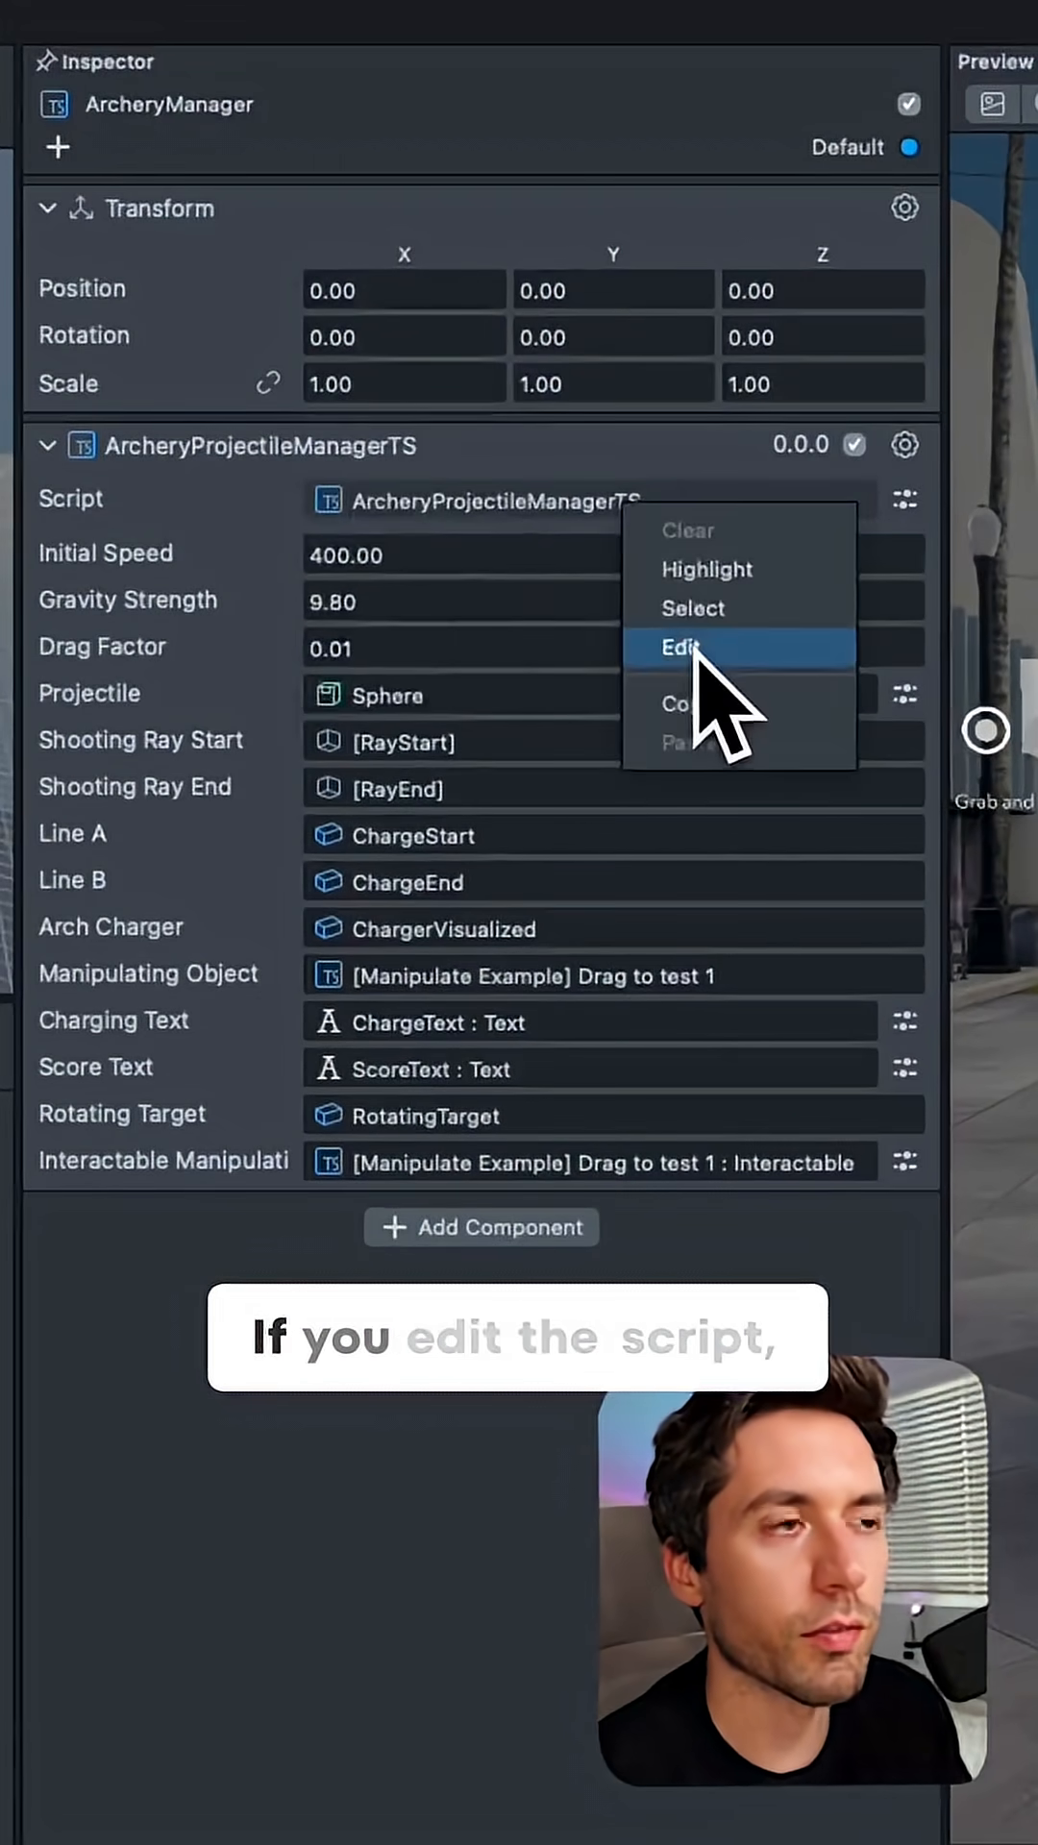
# Open the ArcheryProjectileManagerTS script in the code editor via the Script field's Edit option.
pyautogui.click(681, 648)
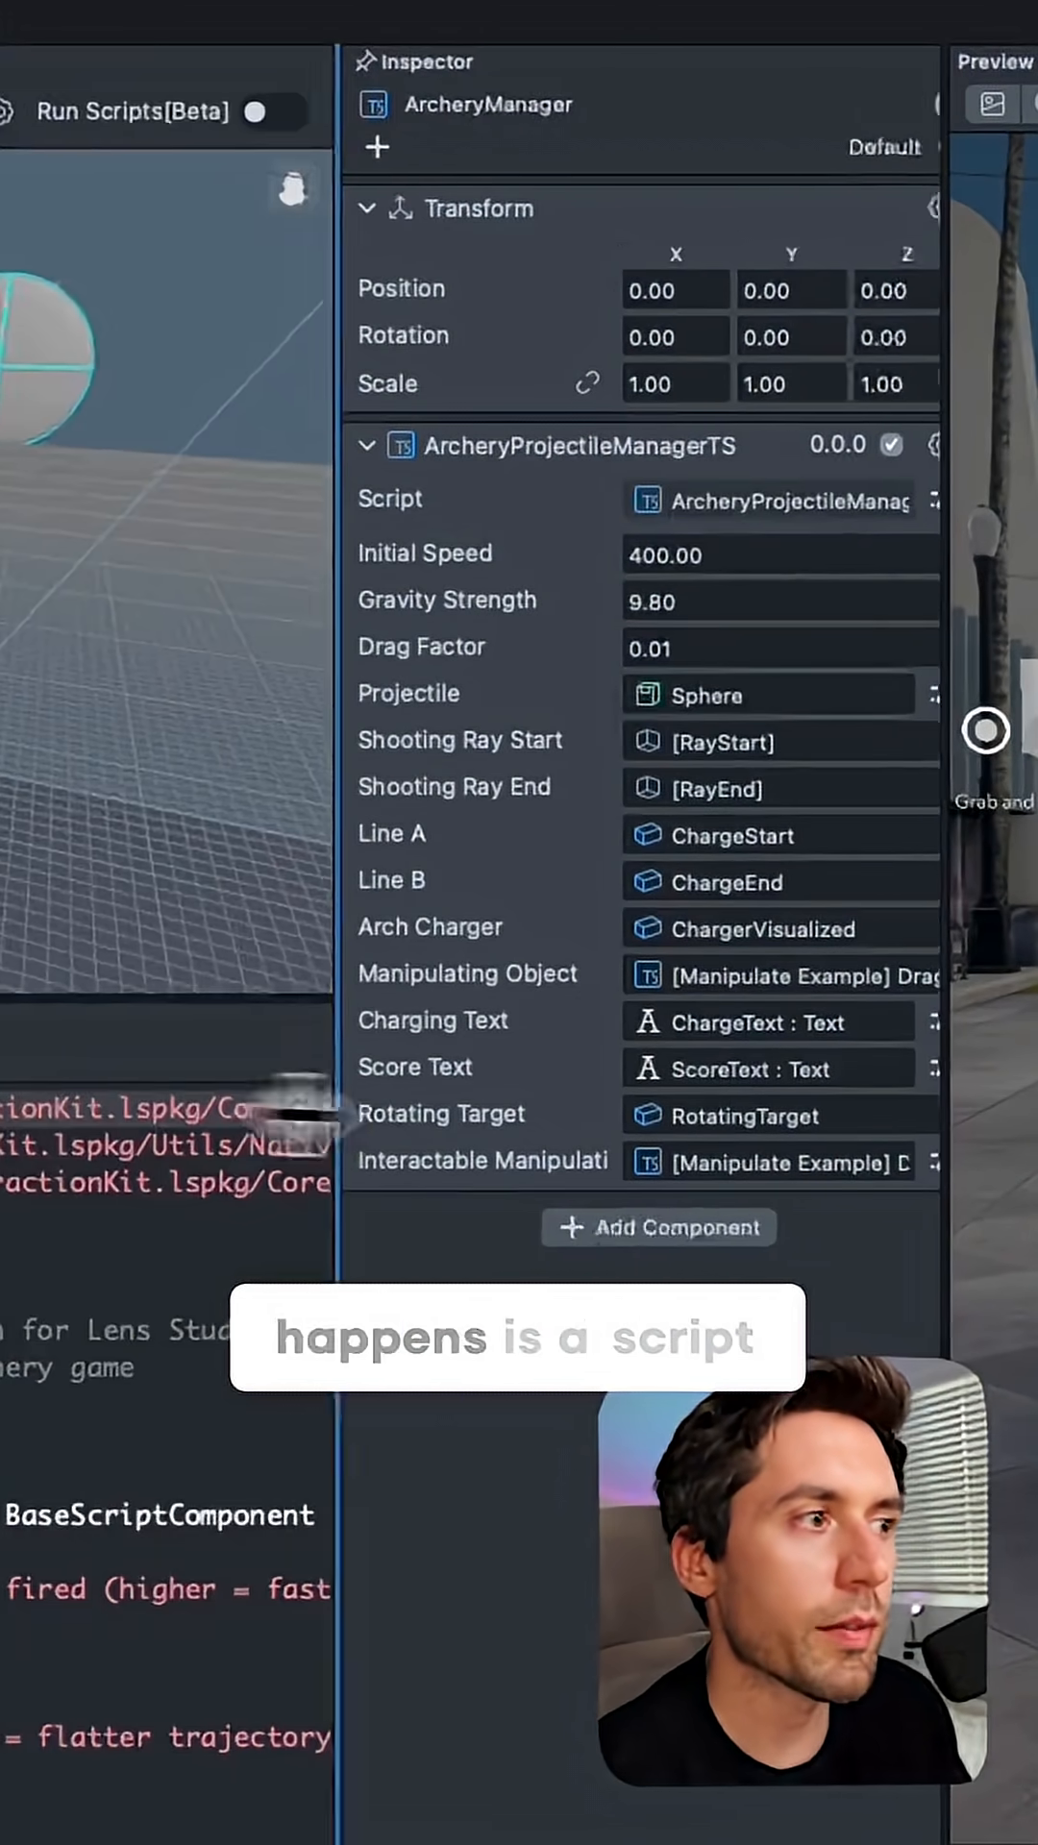